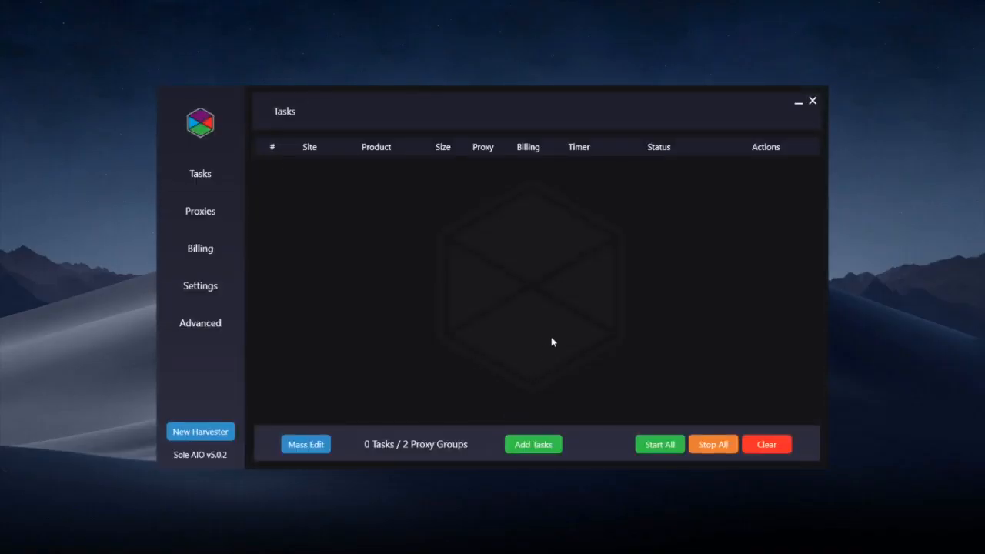
Start a new task with Foot Locker chosen as the store
left_click(532, 443)
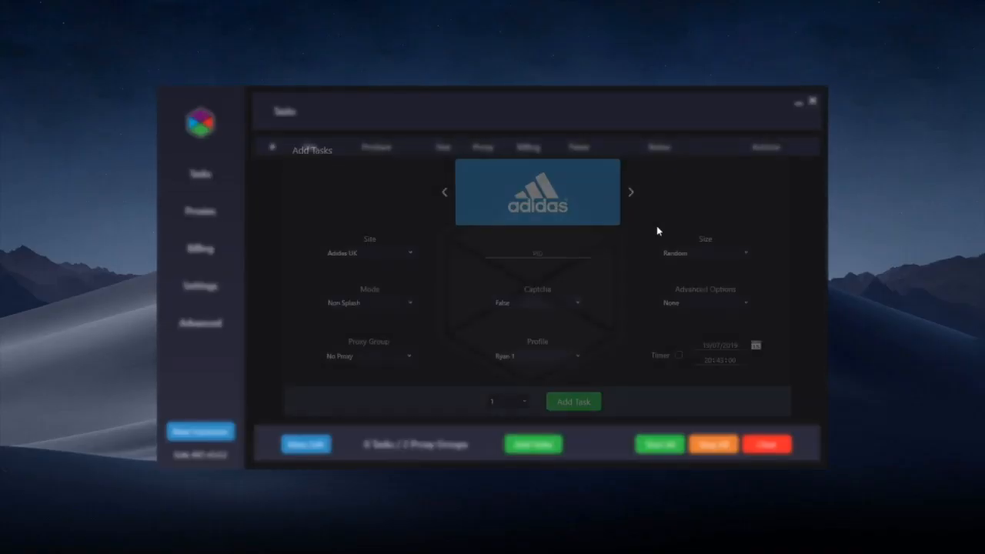
left_click(631, 191)
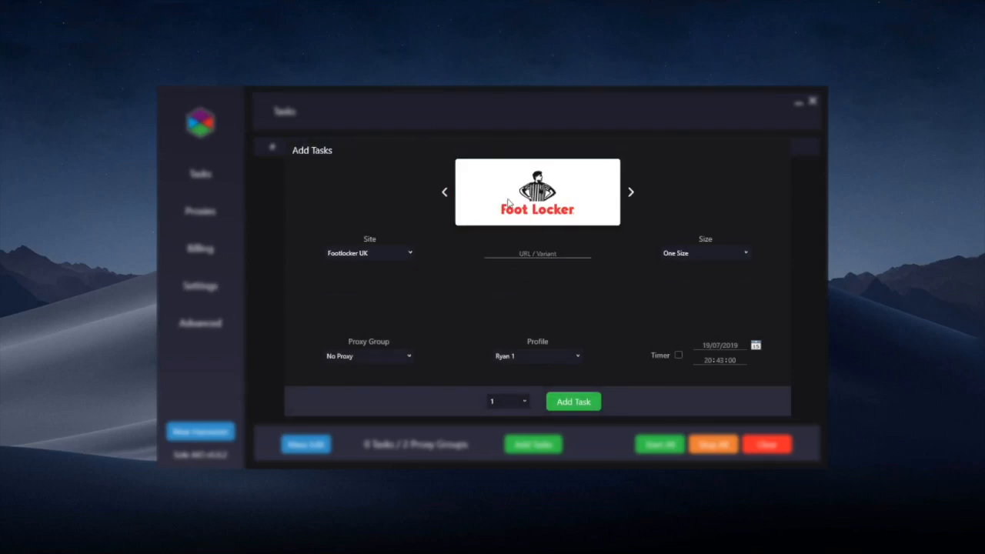
mouse_move(486, 278)
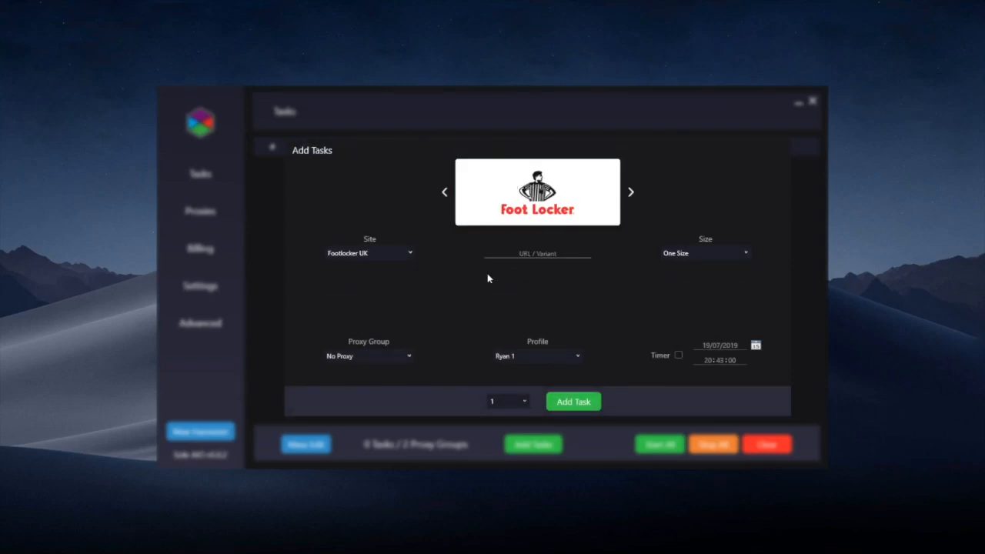
mouse_move(394, 270)
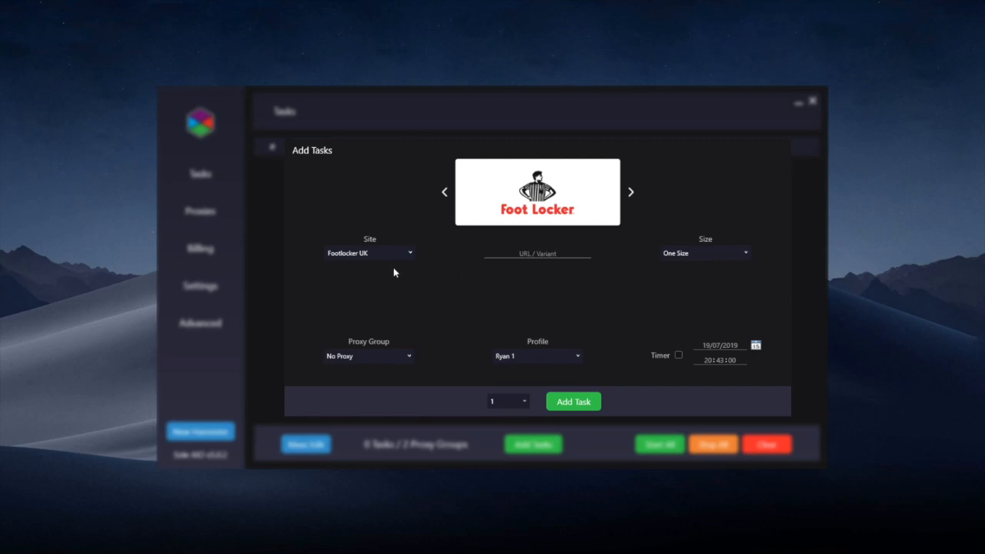
mouse_move(391, 282)
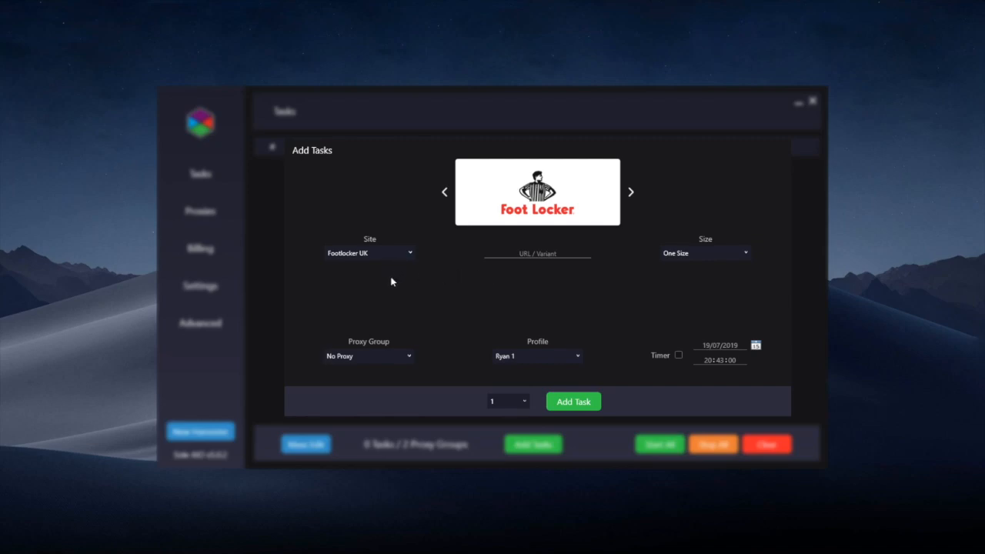
mouse_move(381, 258)
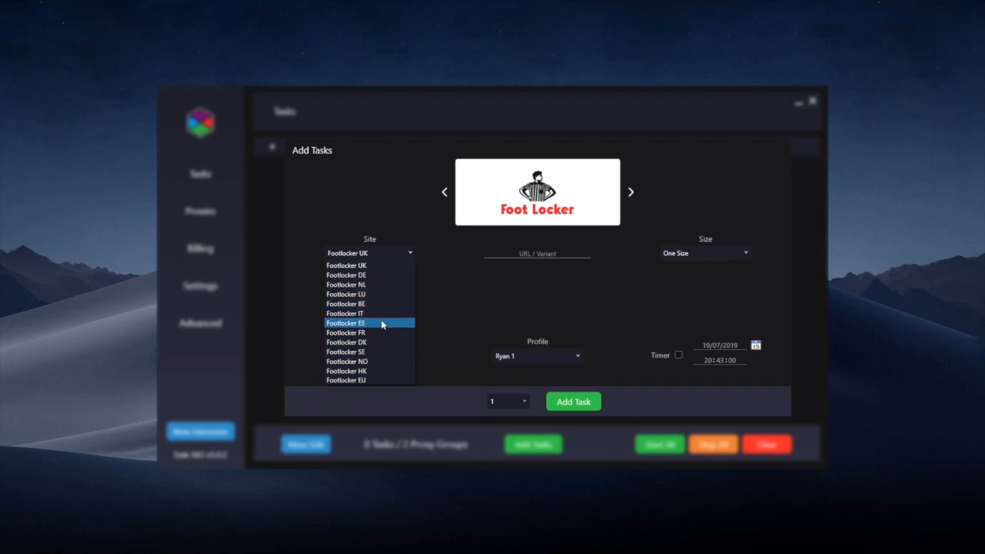
mouse_move(369, 351)
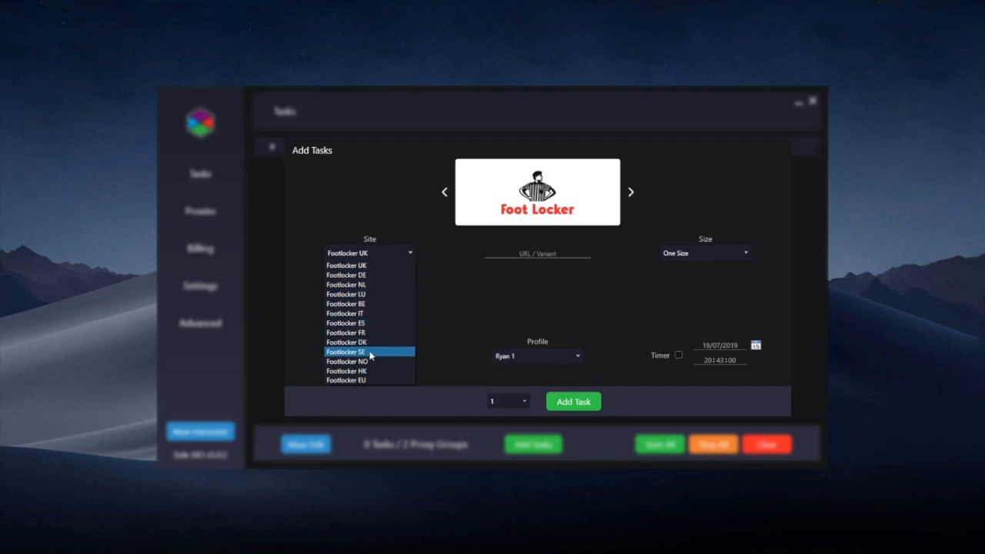
mouse_move(361, 283)
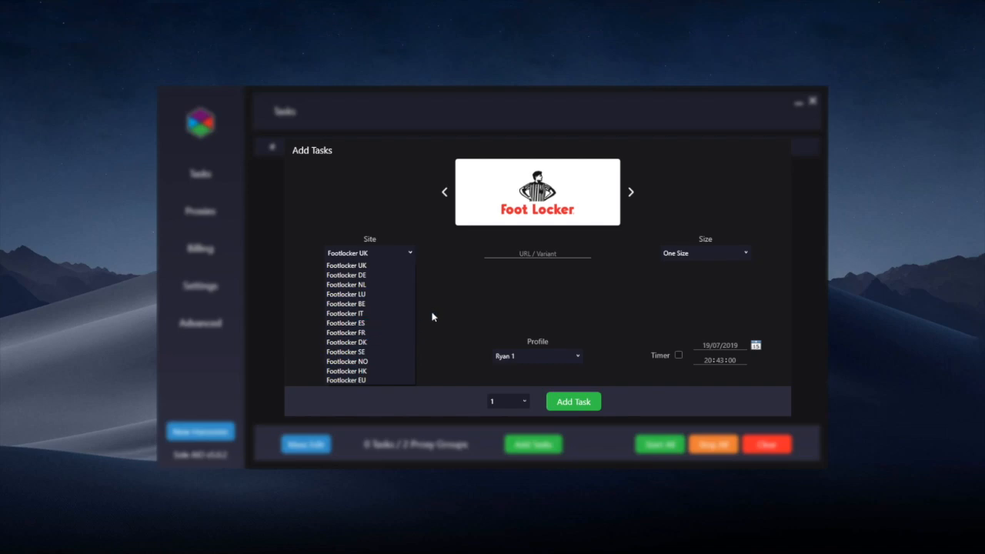
mouse_move(369, 303)
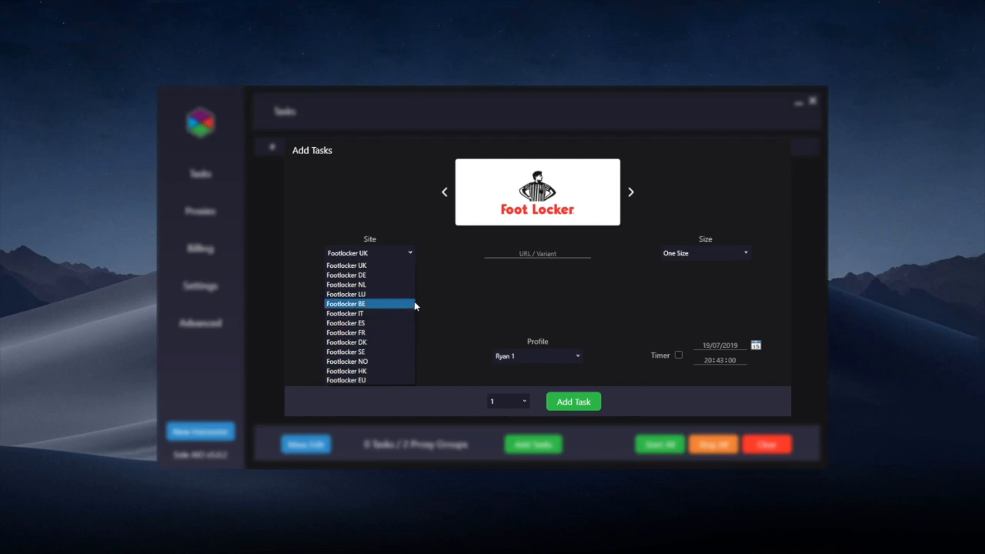
mouse_move(369, 294)
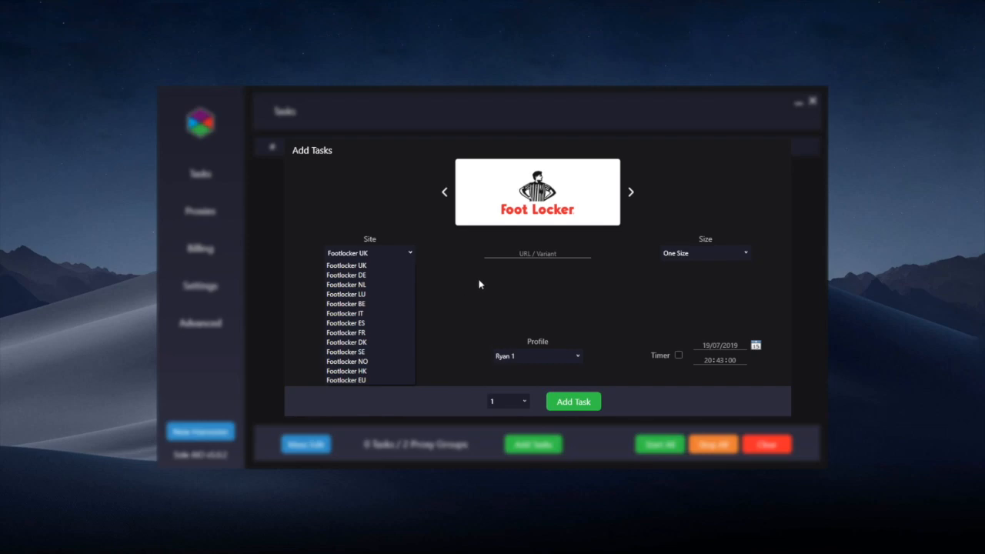
left_click(369, 252)
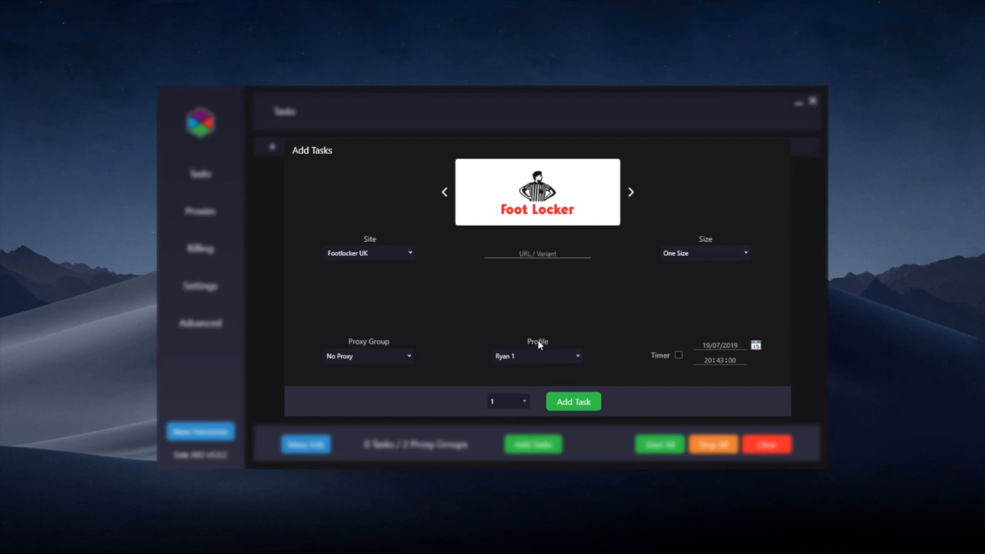
mouse_move(523, 334)
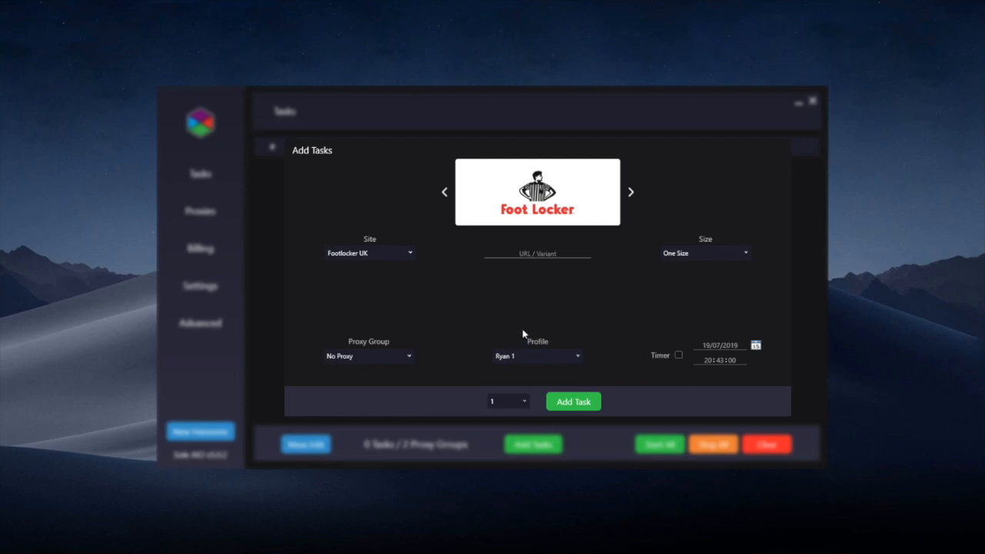
mouse_move(544, 323)
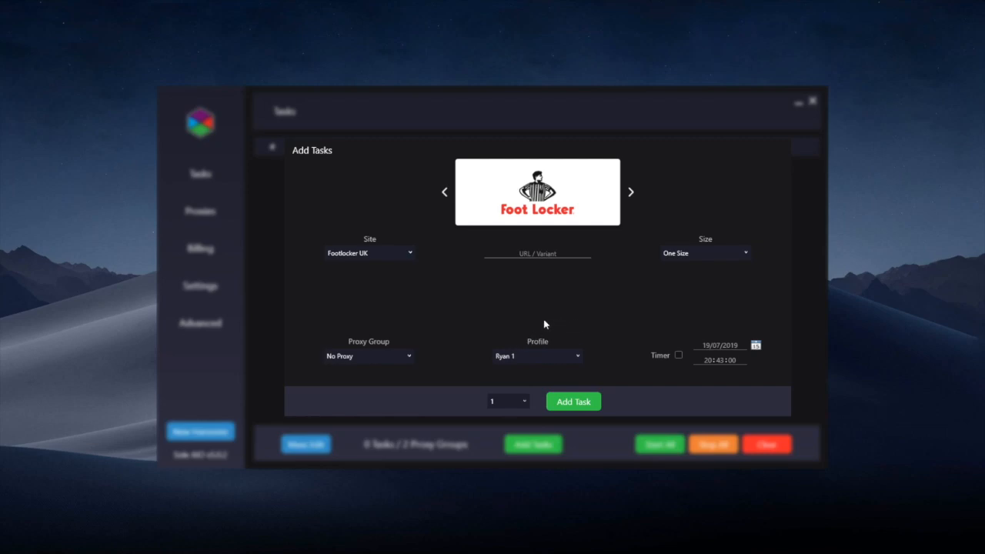
mouse_move(477, 314)
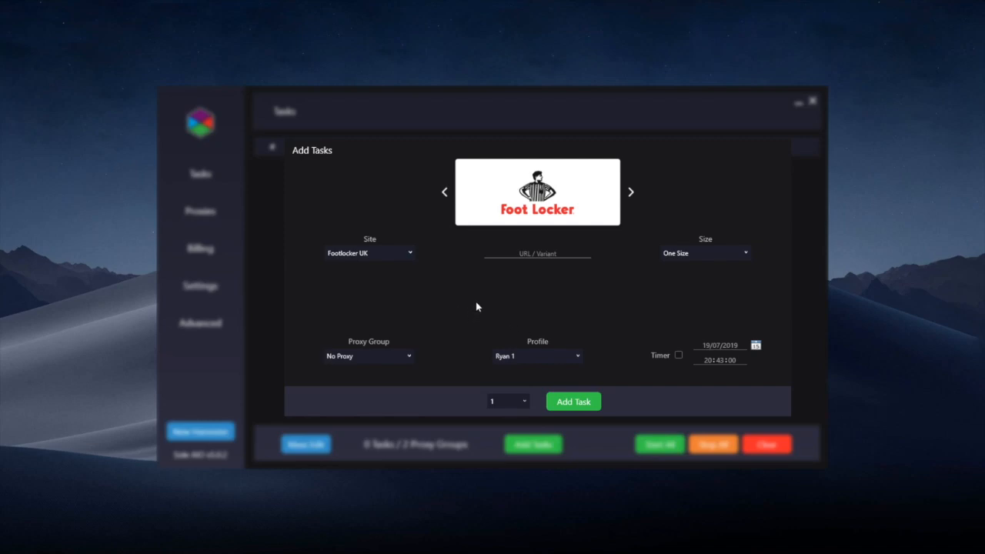
mouse_move(443, 283)
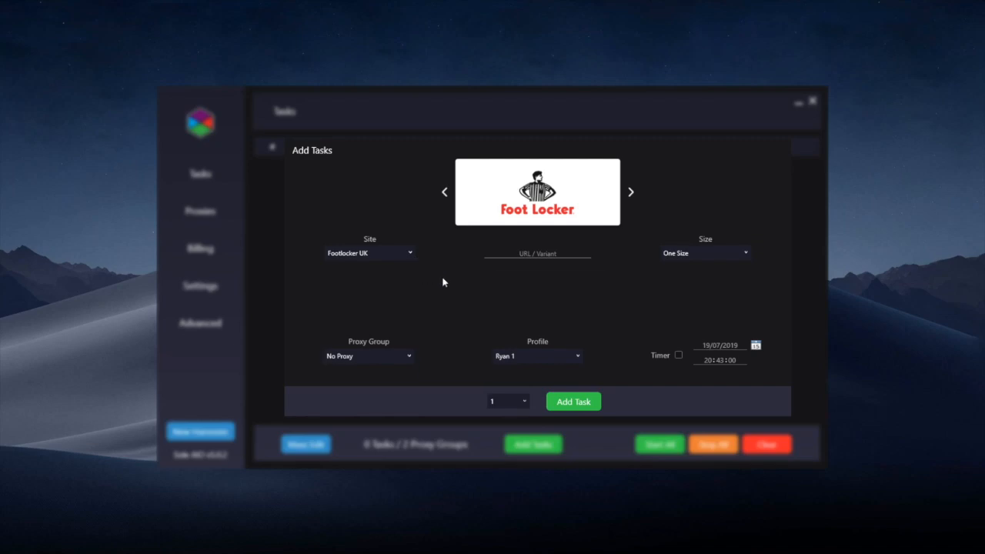
mouse_move(448, 295)
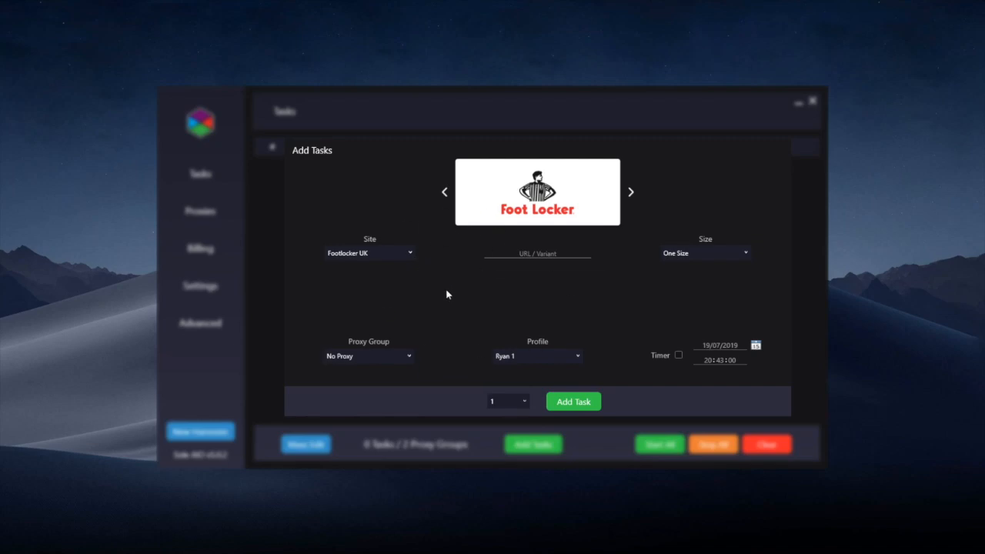
mouse_move(414, 292)
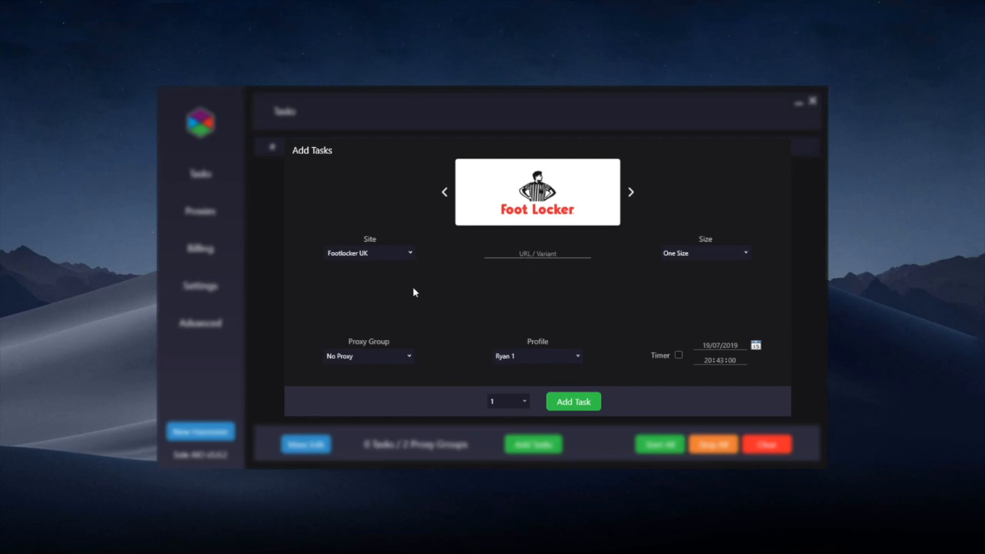
mouse_move(530, 324)
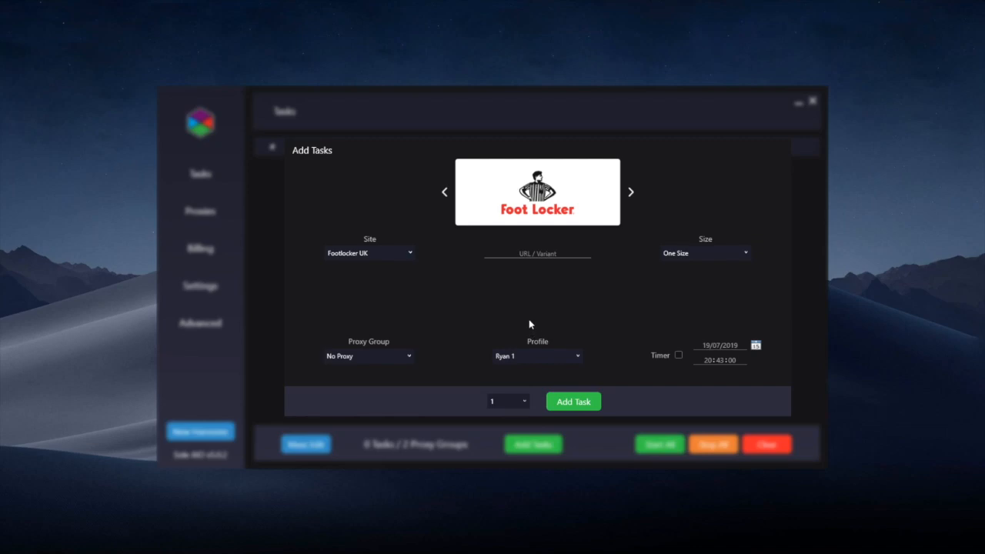
Keep Footlocker UK as the site and enter the Yeezy 350 V2 men's shoes product URL
left_click(369, 252)
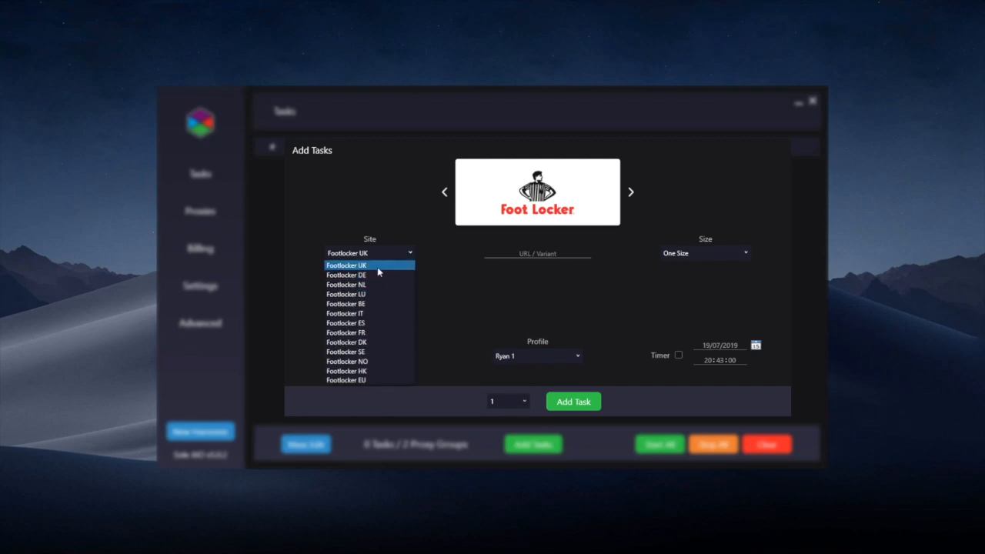
left_click(369, 265)
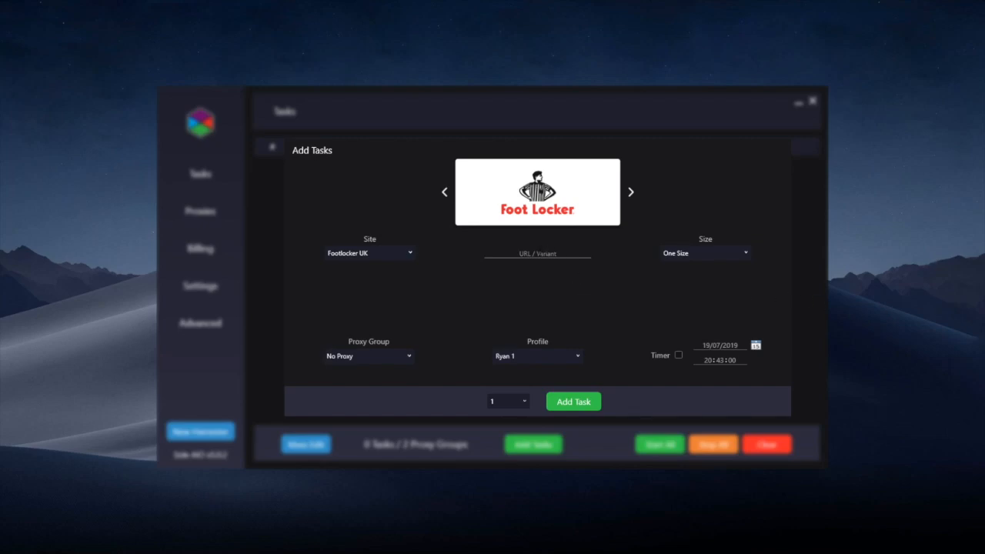
type("idas-yeezy-350-v2-men-shoes-77605")
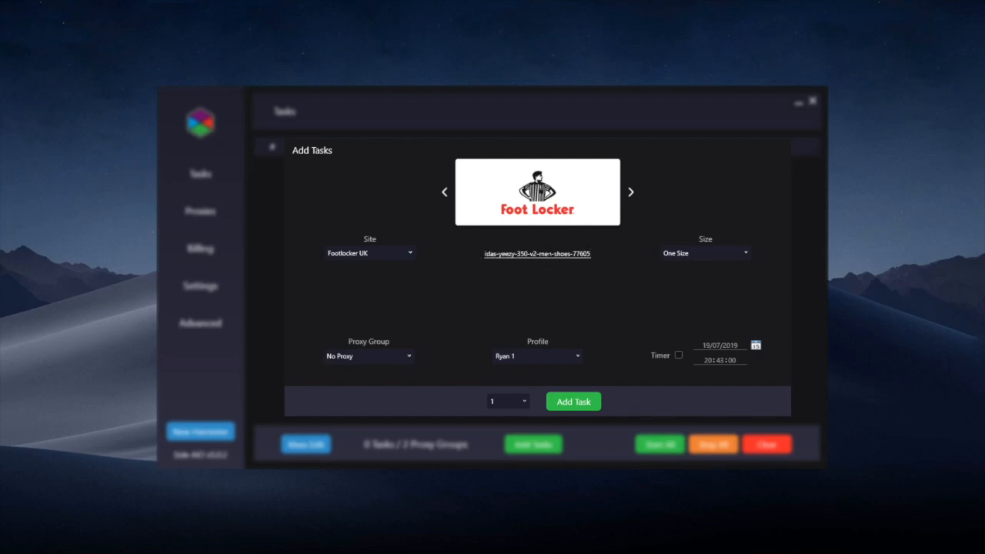
left_click(537, 253)
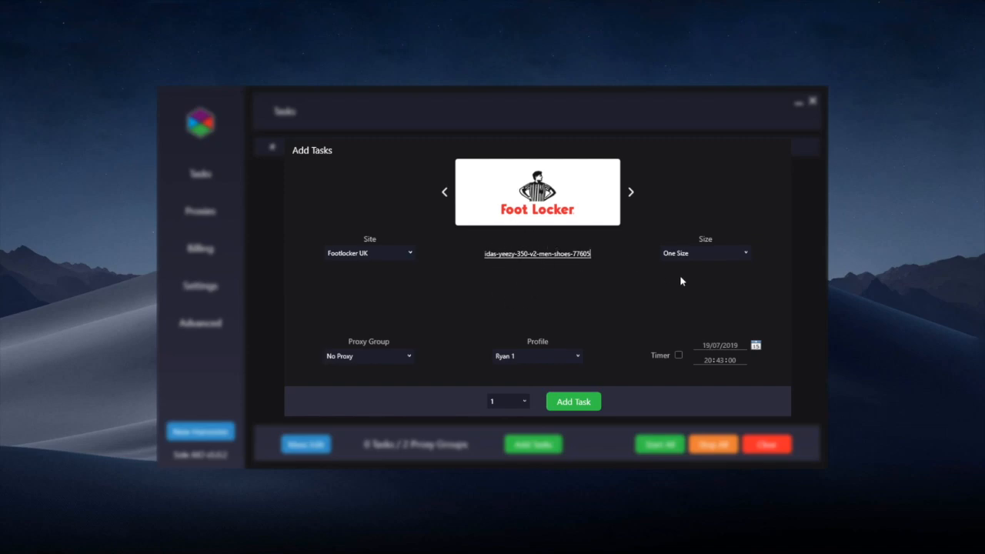
Leave the task's size set to Random
left_click(702, 252)
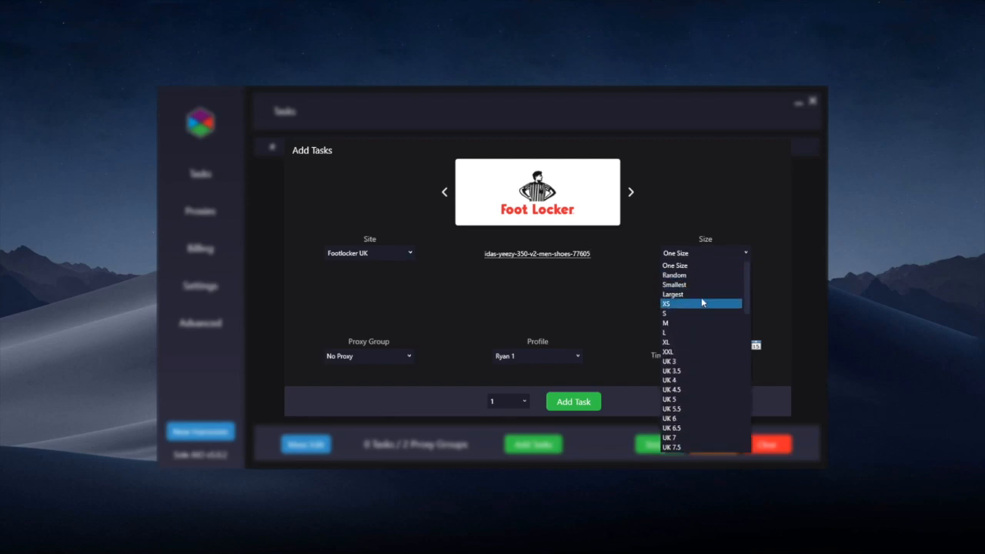
mouse_move(696, 275)
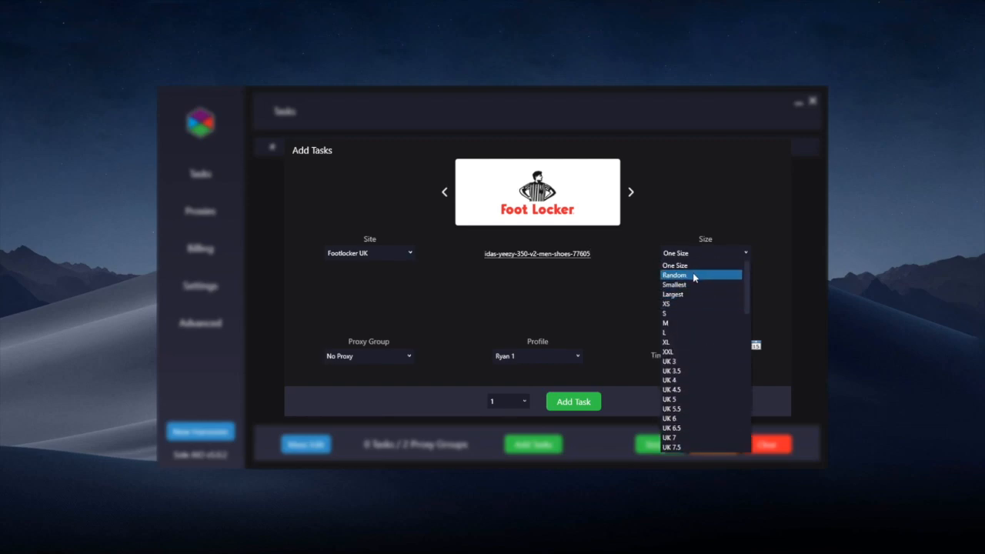
left_click(674, 274)
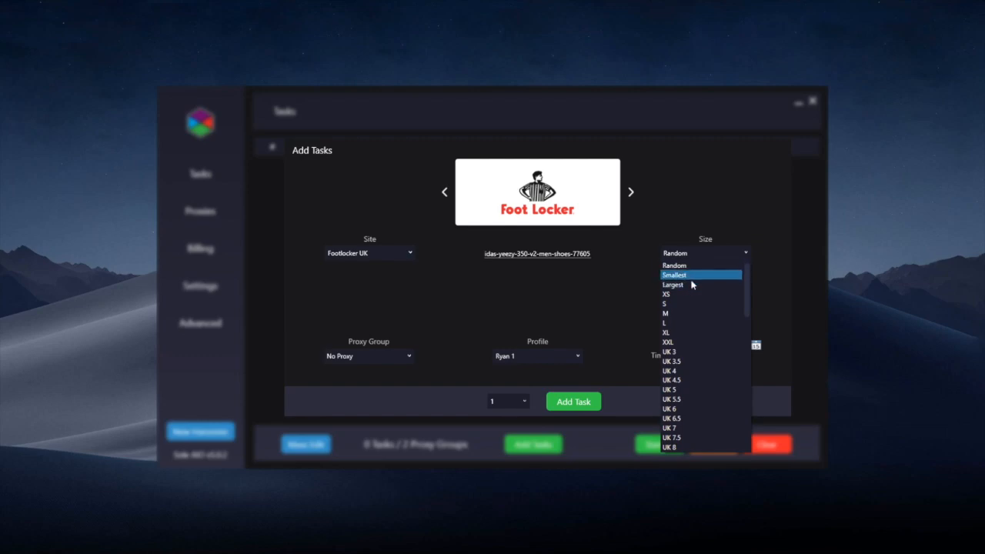
scroll("down", 3)
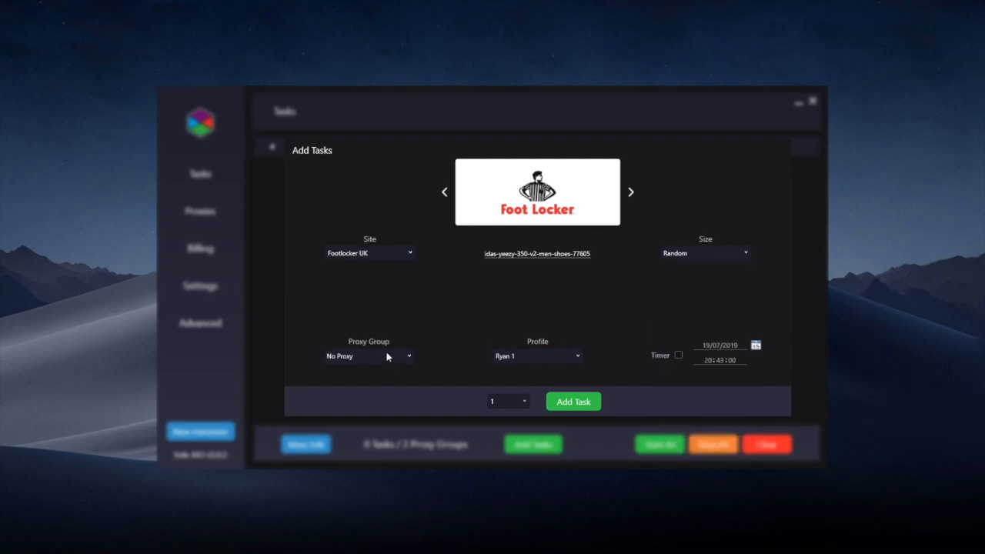
Assign the Hexy Boy proxy group to the task
left_click(370, 356)
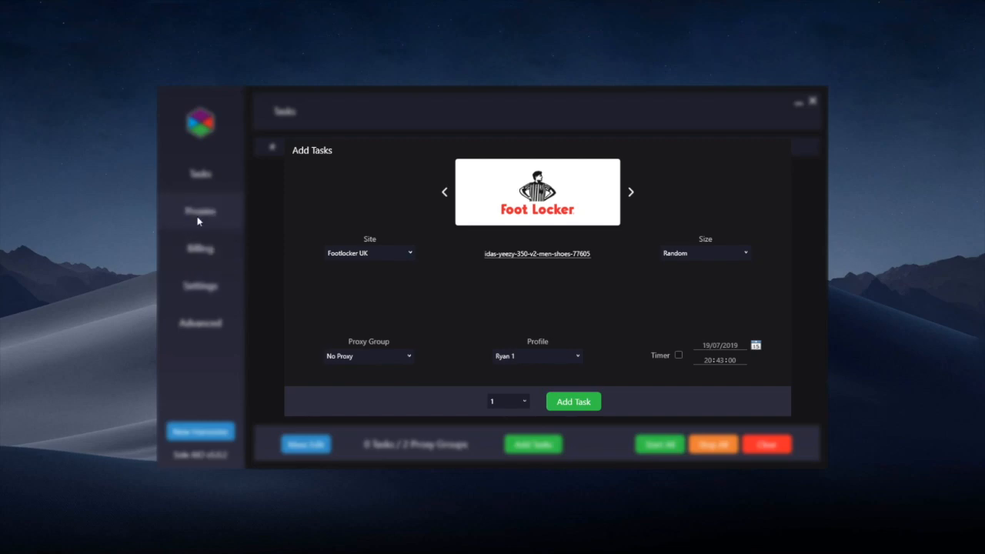
mouse_move(343, 339)
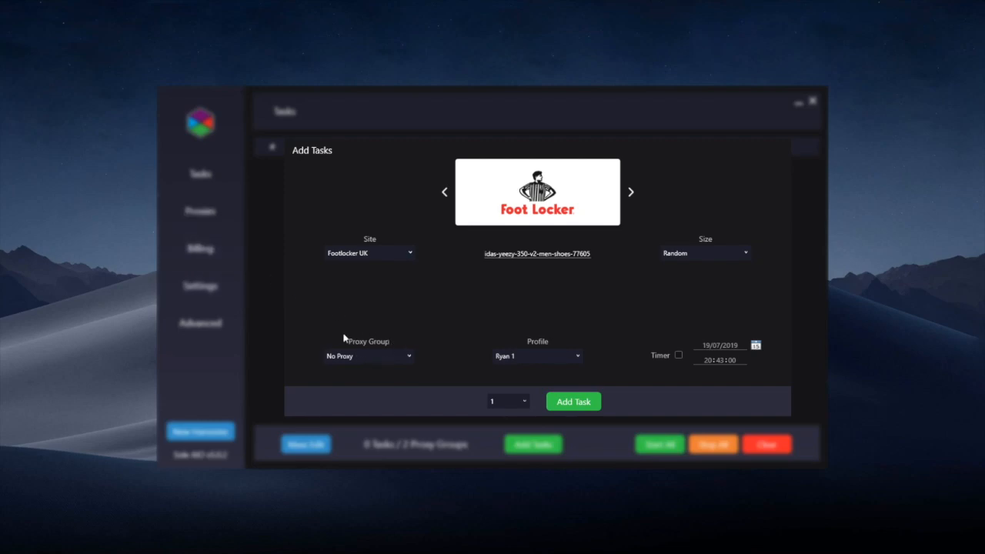
mouse_move(366, 357)
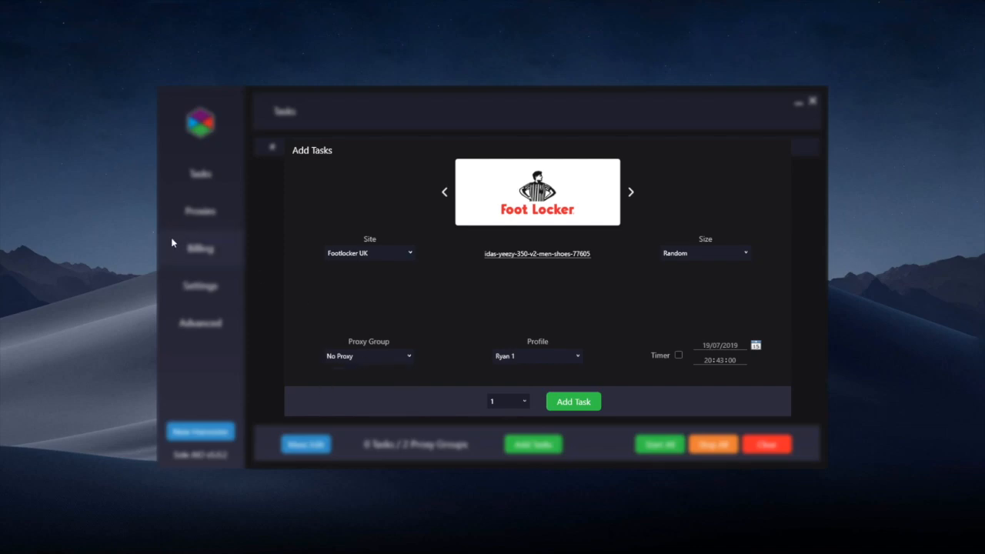
left_click(368, 356)
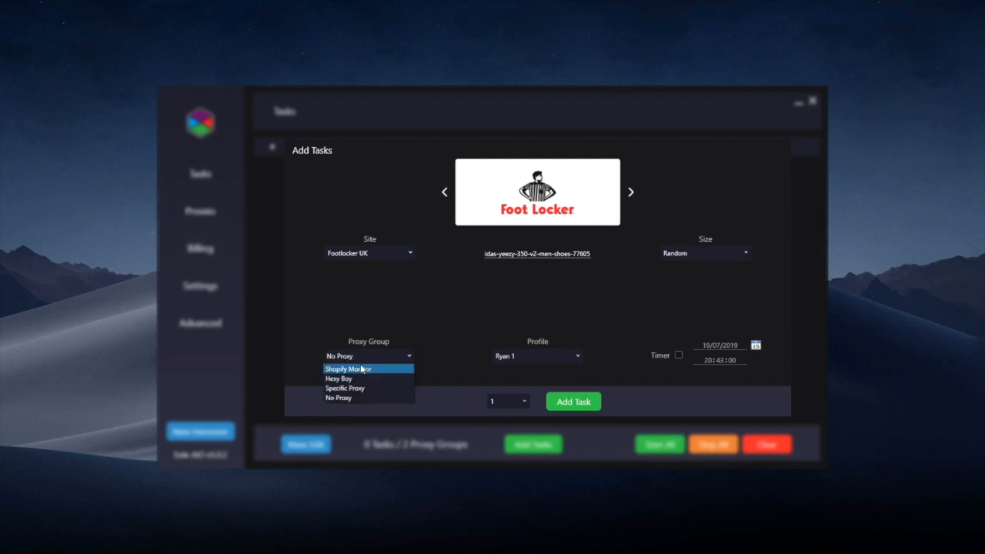
mouse_move(362, 378)
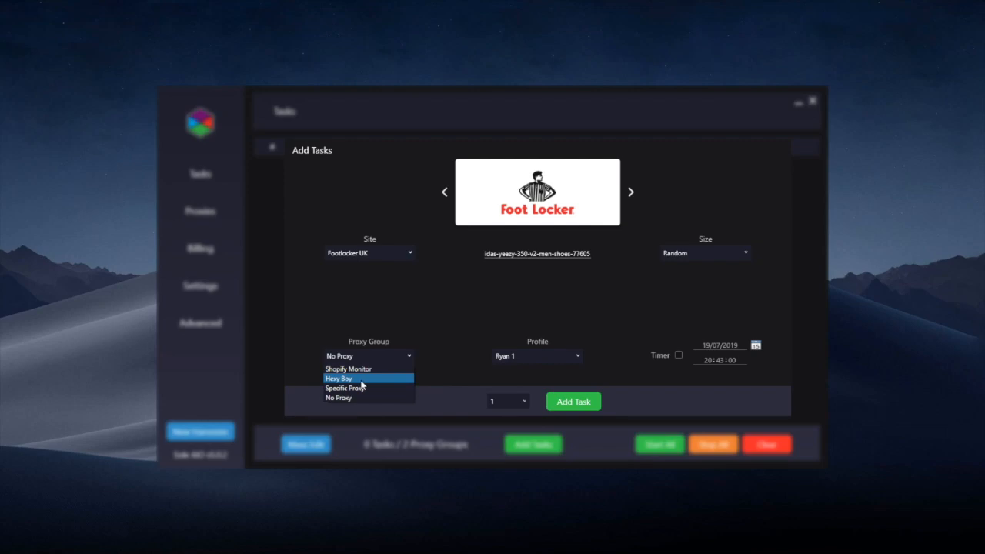
left_click(338, 378)
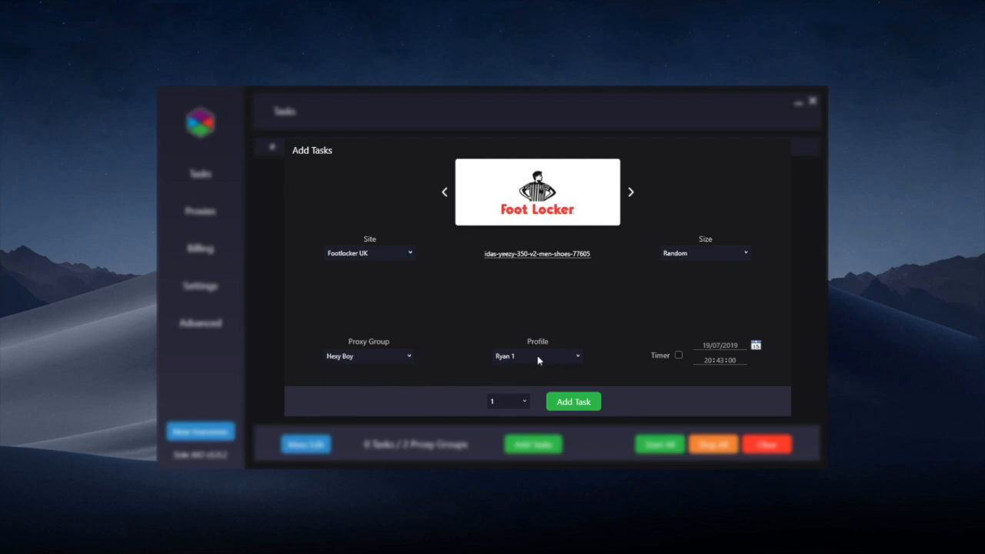
mouse_move(535, 360)
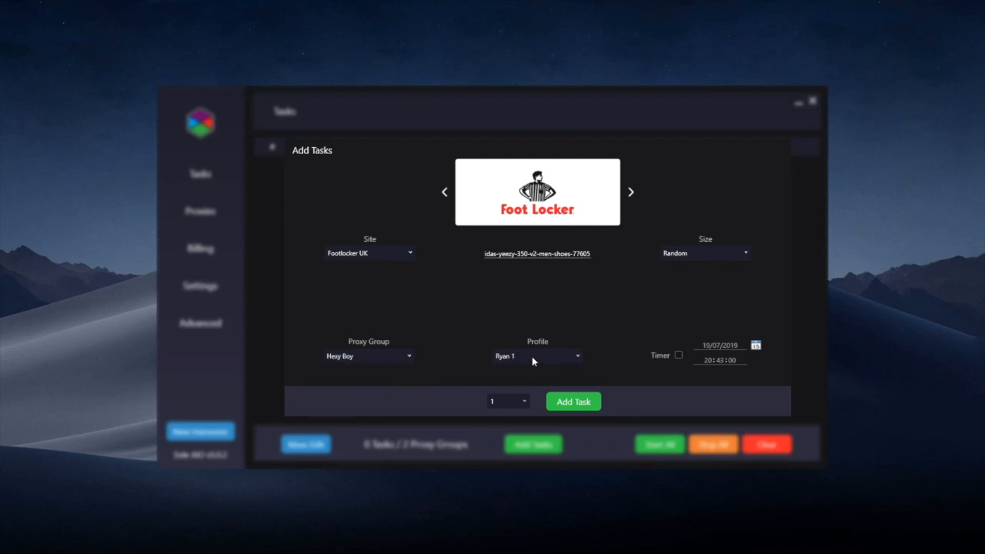
mouse_move(505, 366)
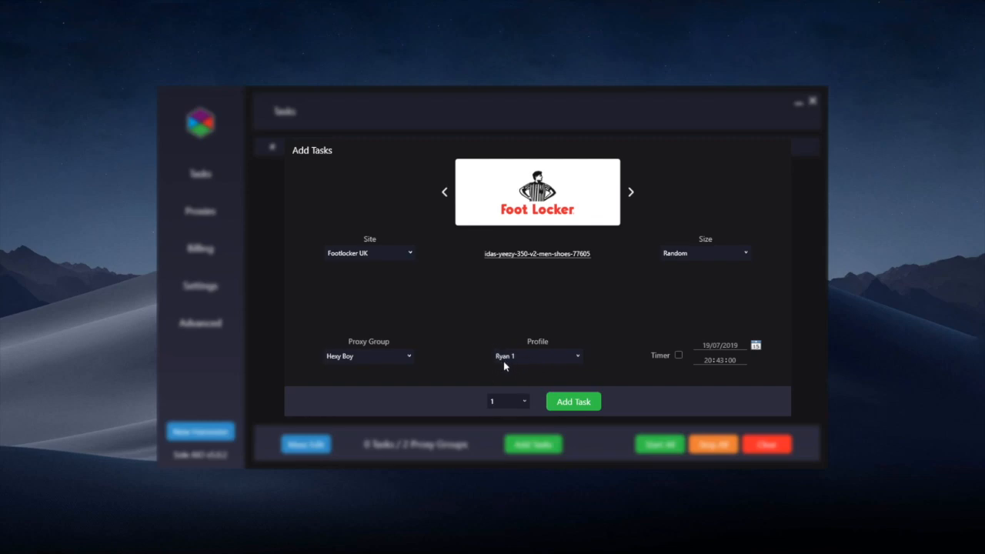
mouse_move(509, 357)
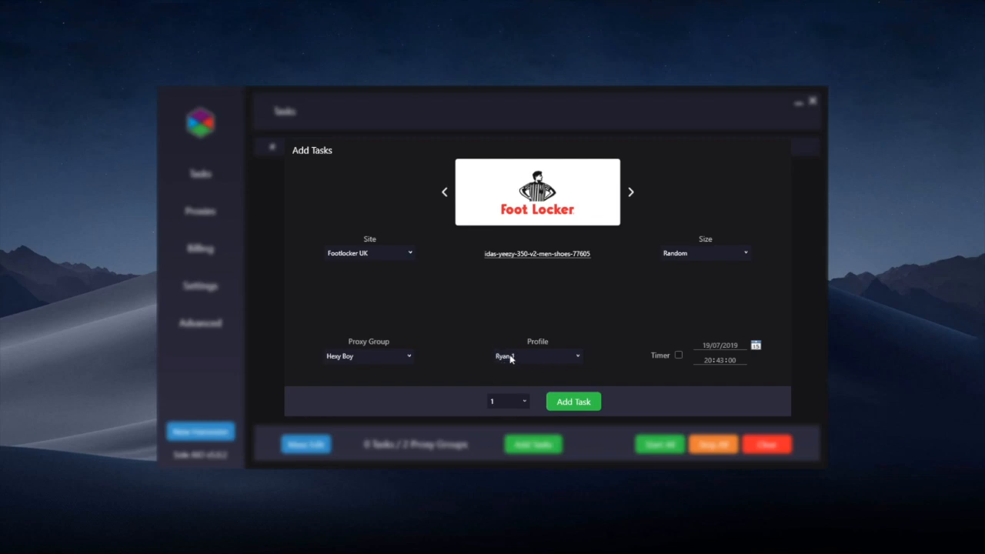
mouse_move(514, 360)
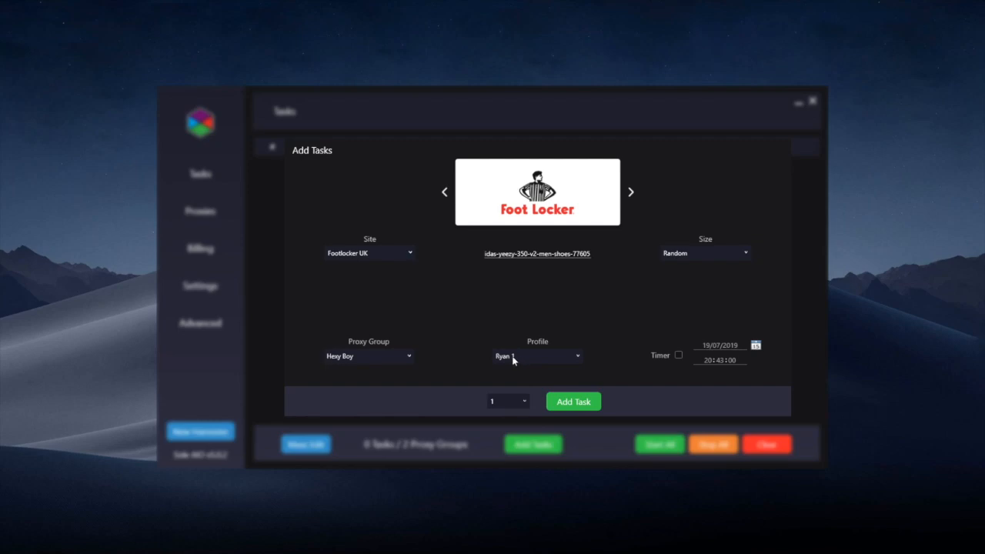
mouse_move(514, 352)
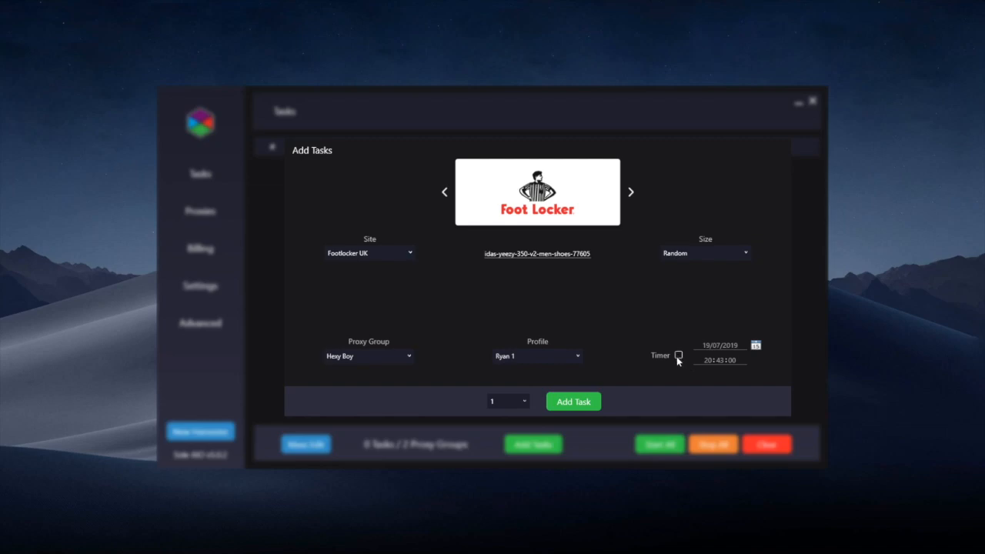
Enable the task timer with a 09:00:00 start time
left_click(677, 356)
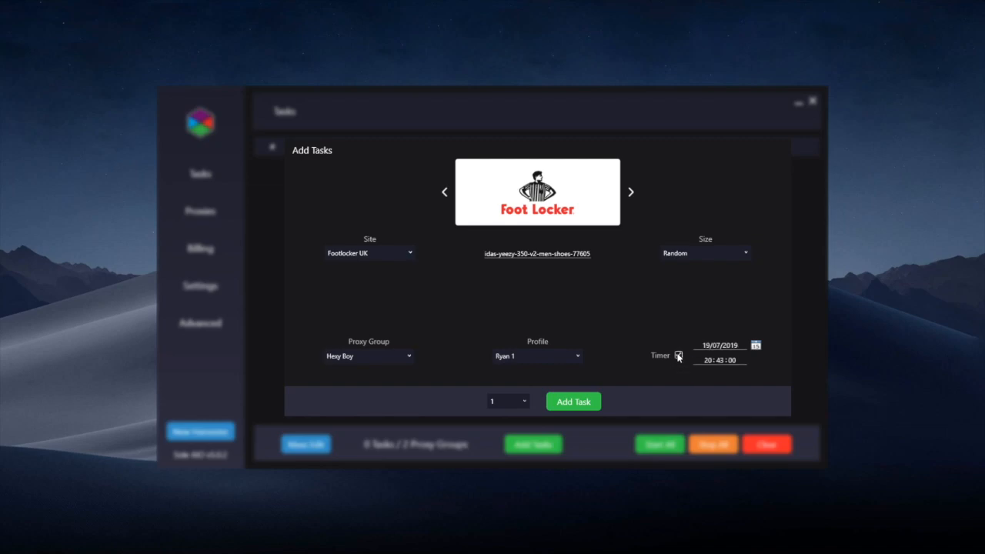
left_click(679, 353)
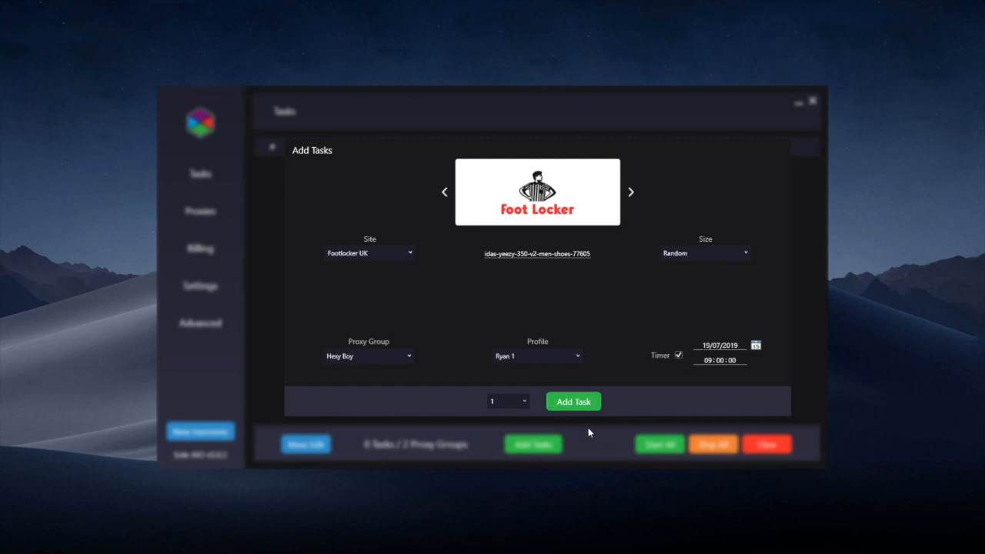
Add the configured task as a batch, giving 8 idle Footlocker UK tasks
left_click(572, 400)
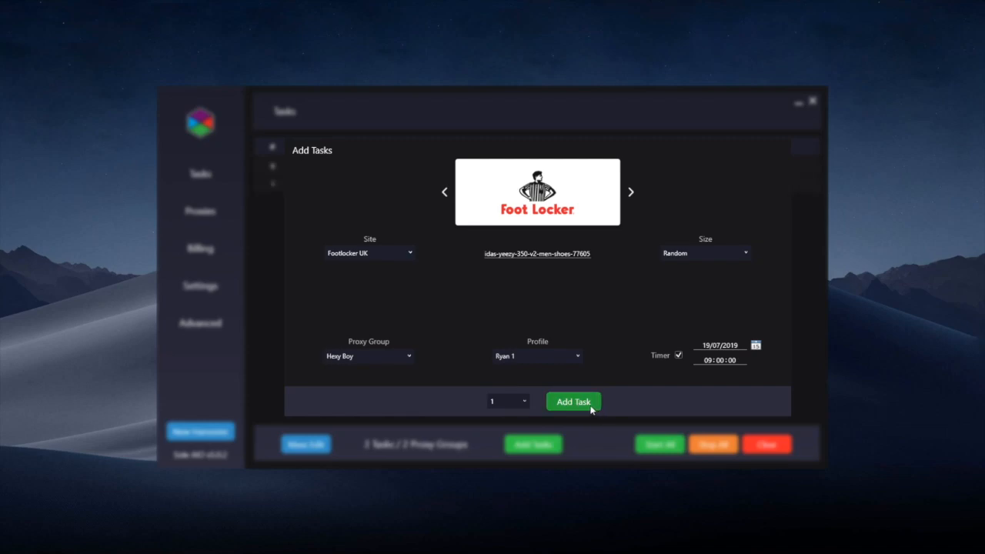
left_click(506, 400)
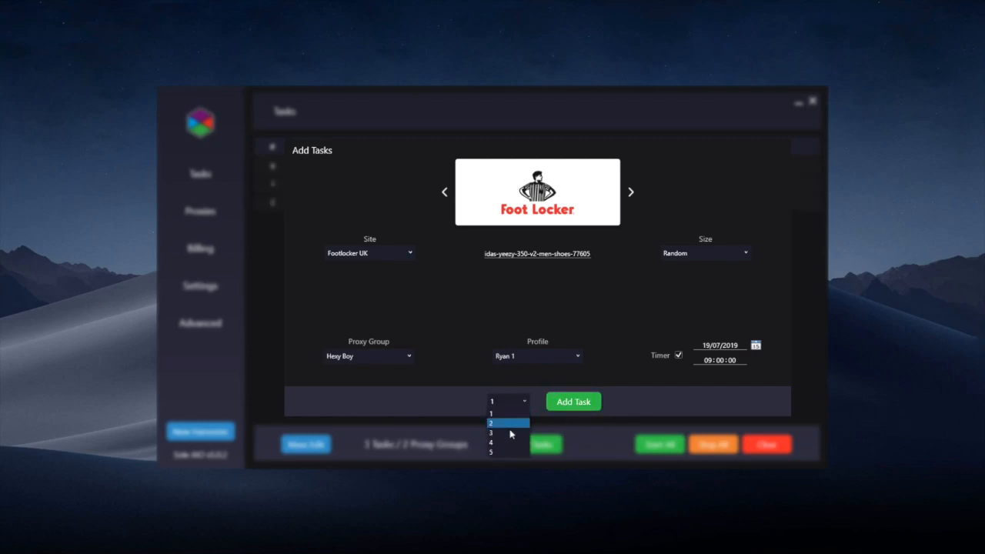
left_click(491, 453)
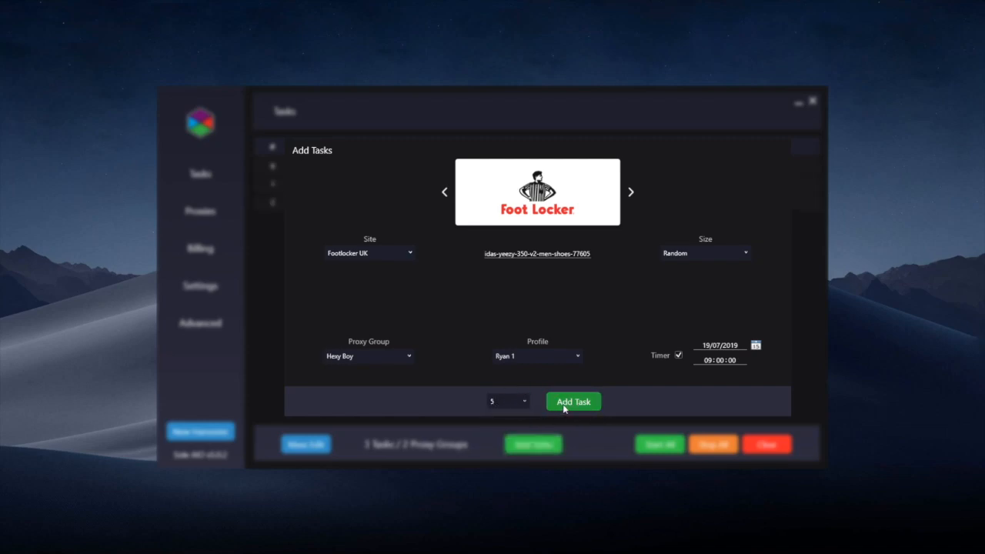
left_click(573, 400)
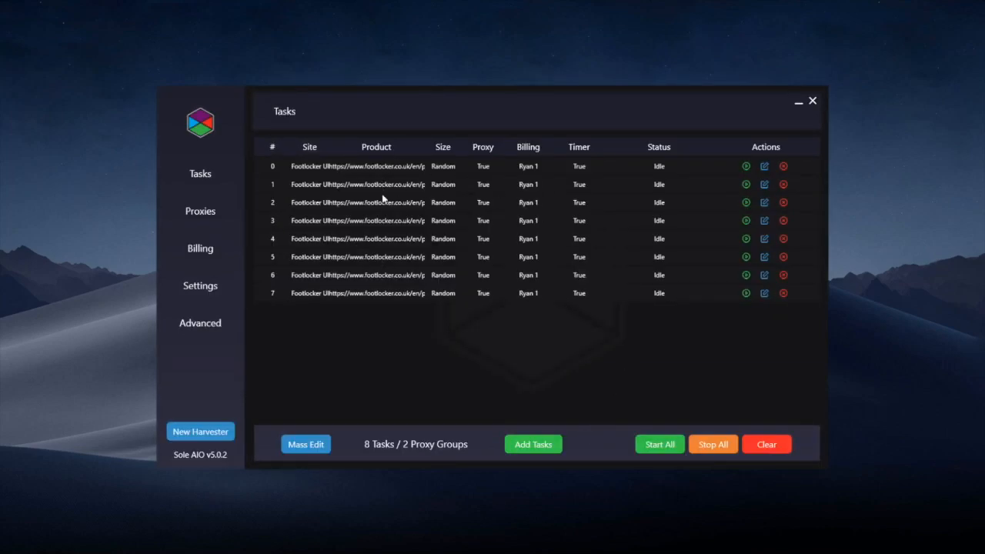
mouse_move(412, 192)
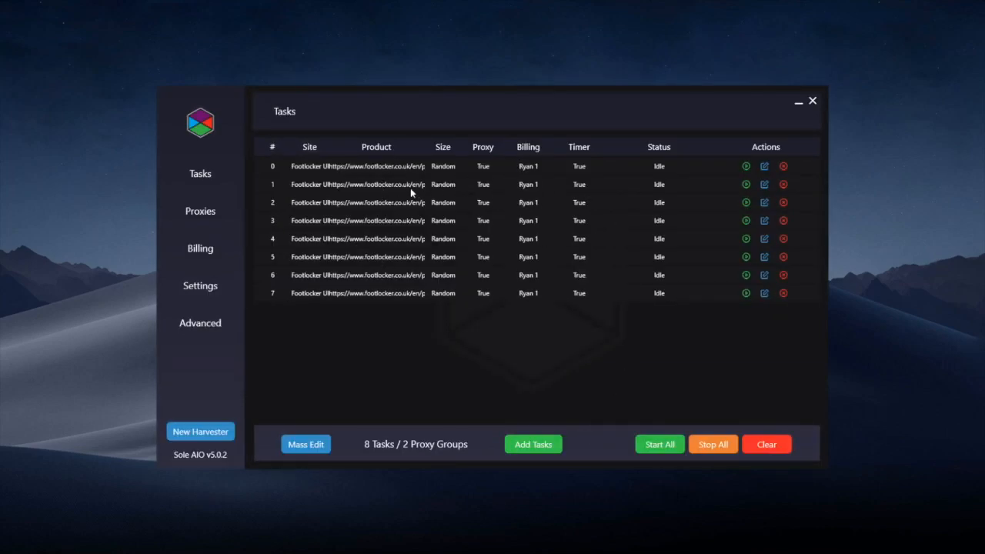
mouse_move(365, 221)
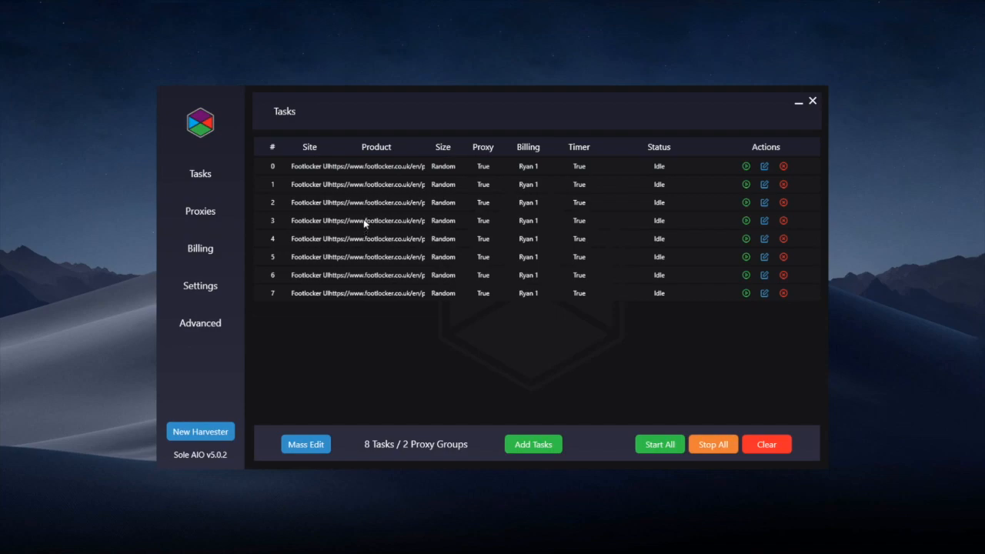
Duplicate tasks up to 13 and bring up task 3's context menu
left_click(533, 443)
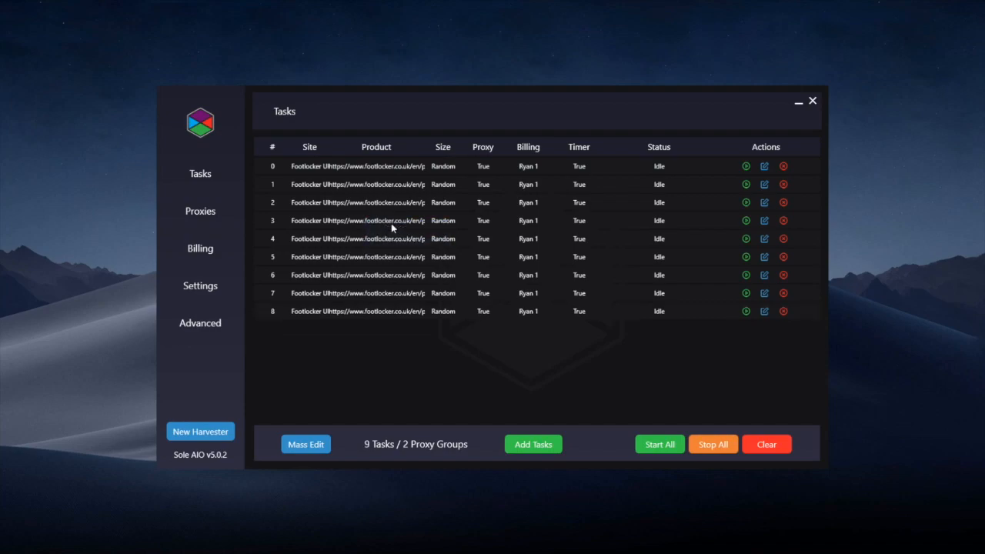
left_click(532, 443)
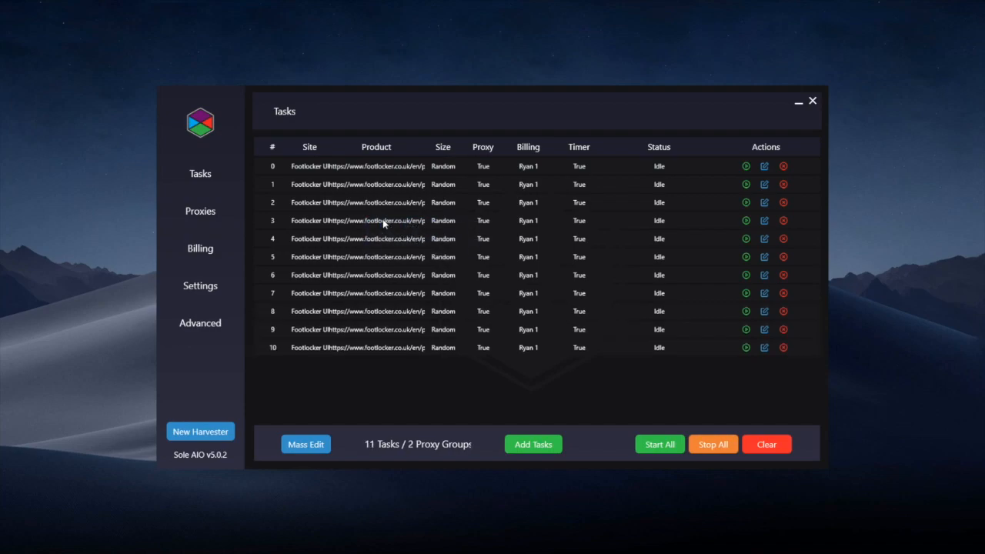
left_click(532, 443)
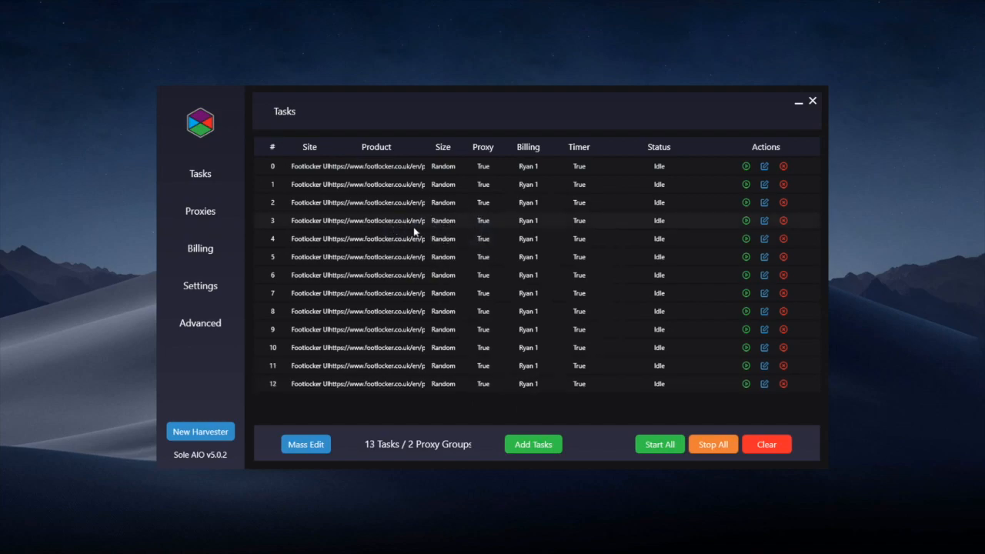
mouse_move(648, 244)
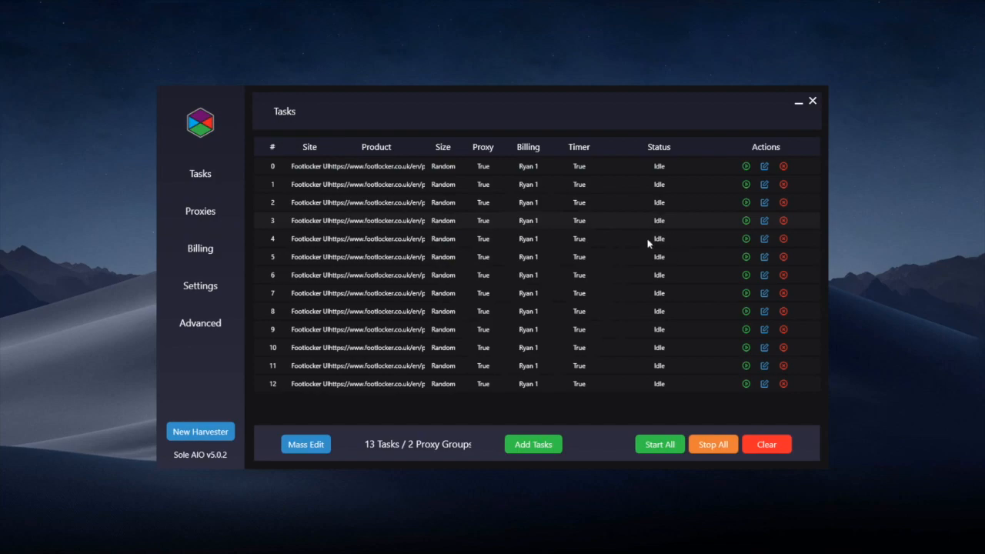
right_click(357, 220)
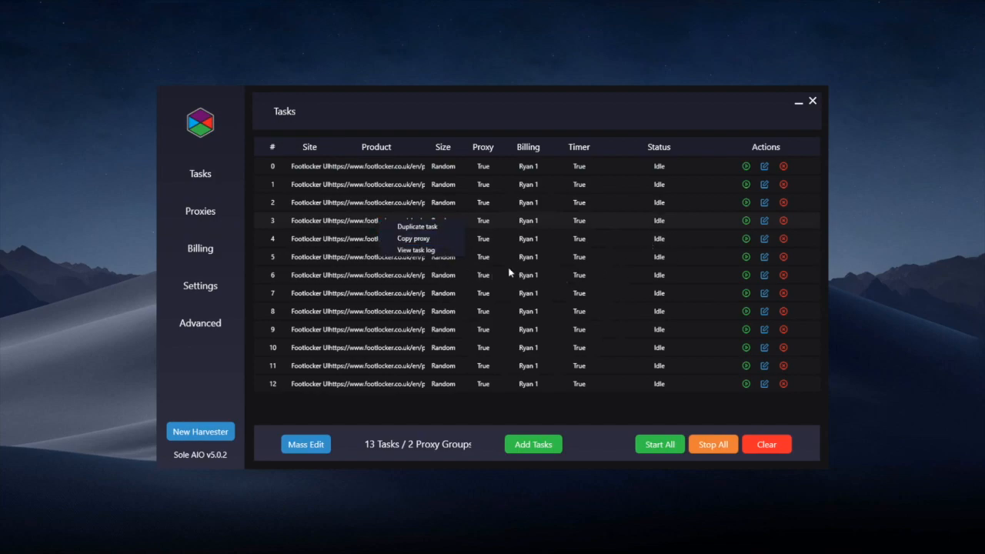
mouse_move(412, 238)
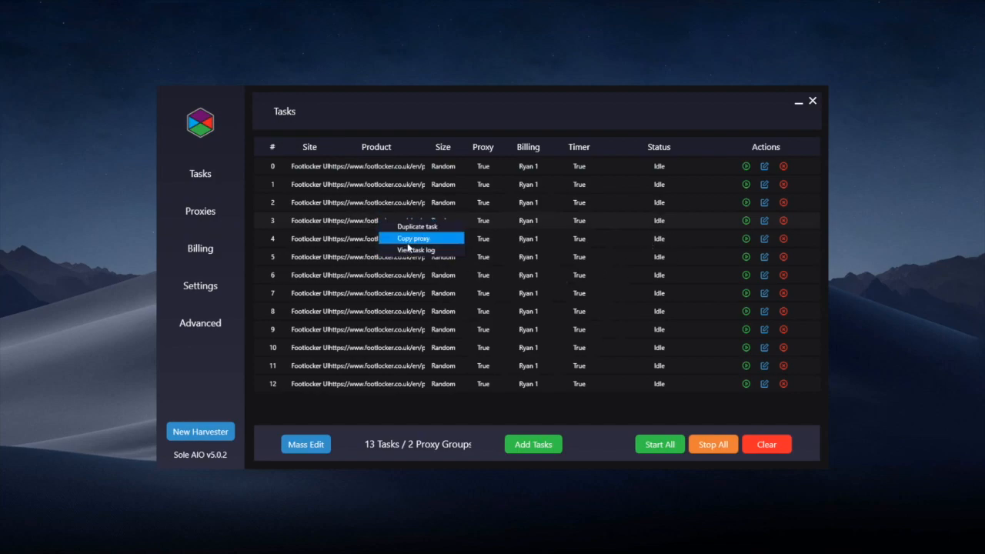
View task 3's empty log and close it
left_click(415, 249)
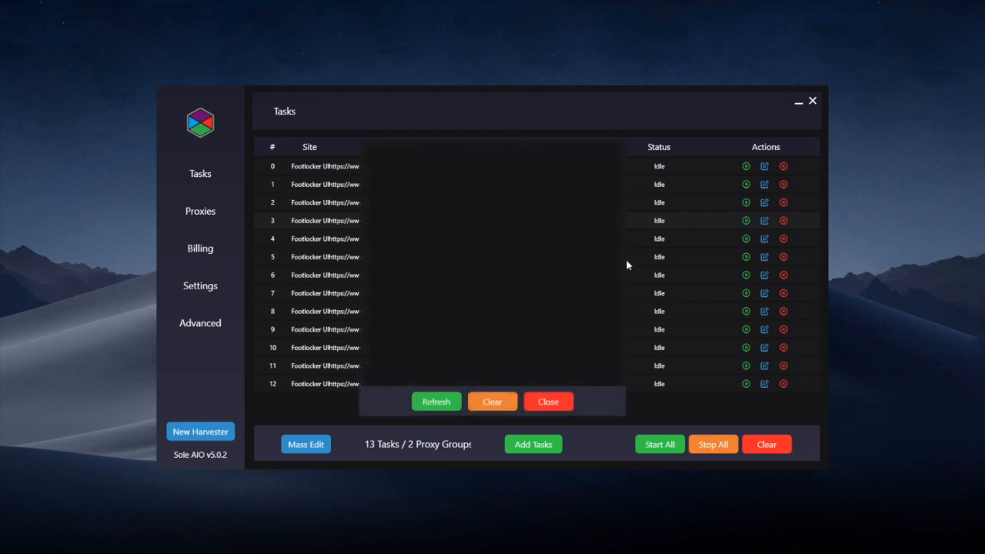
mouse_move(650, 231)
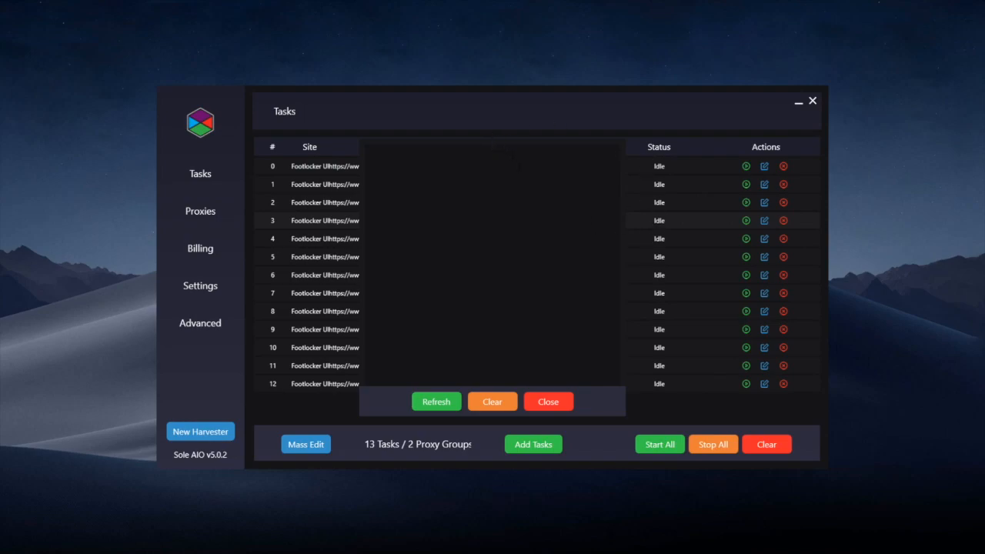
mouse_move(645, 286)
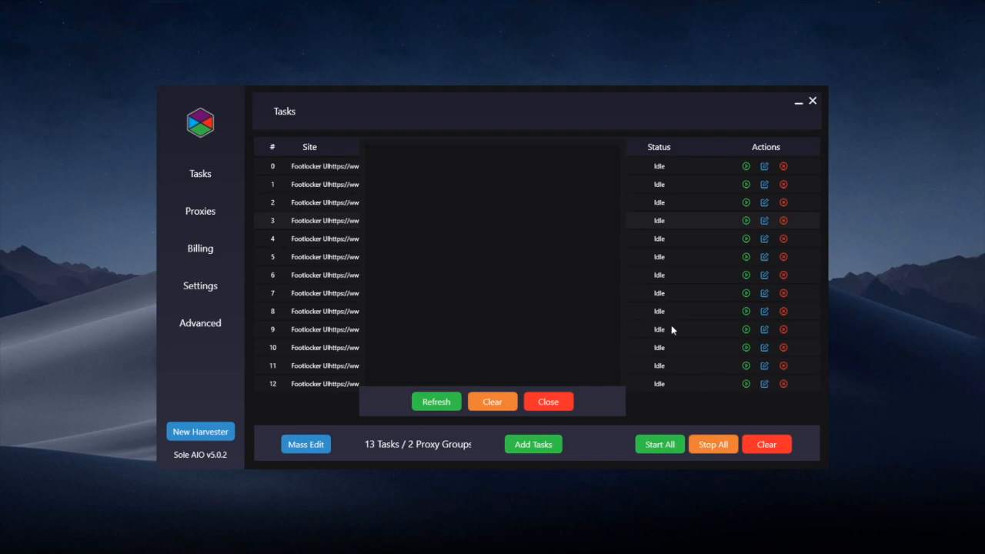
left_click(305, 443)
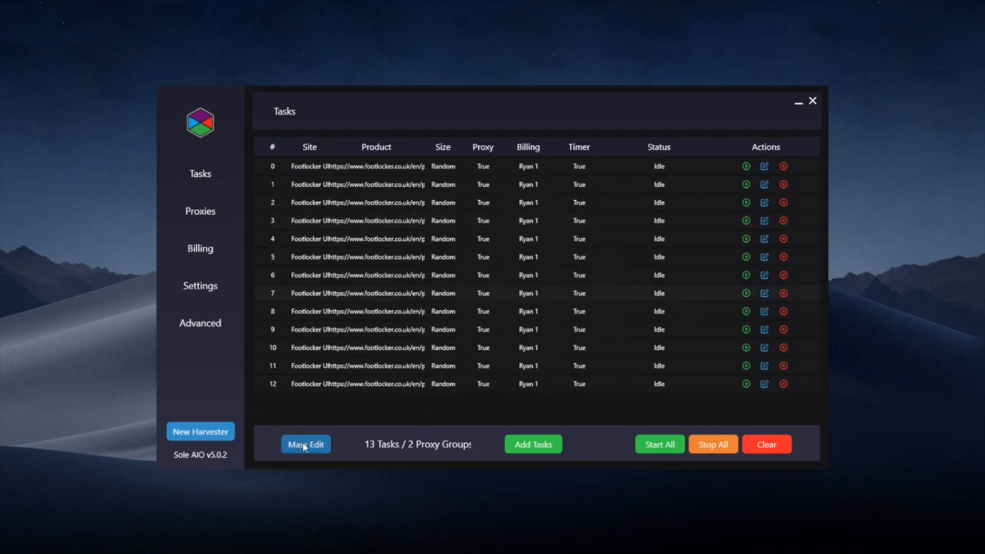
In Mass Edit, set both Retry and Monitor delays to 1000 ms
left_click(305, 443)
type("1")
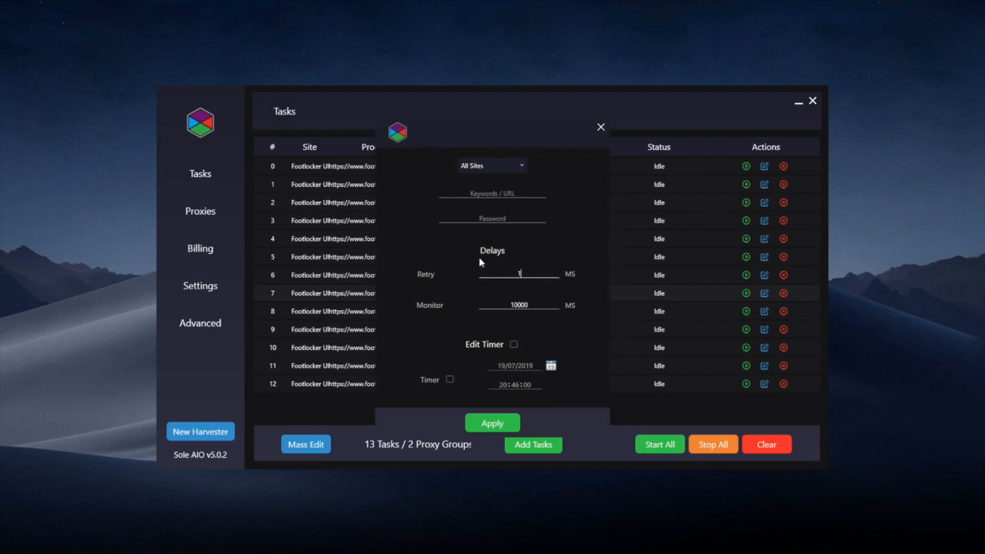
type("000")
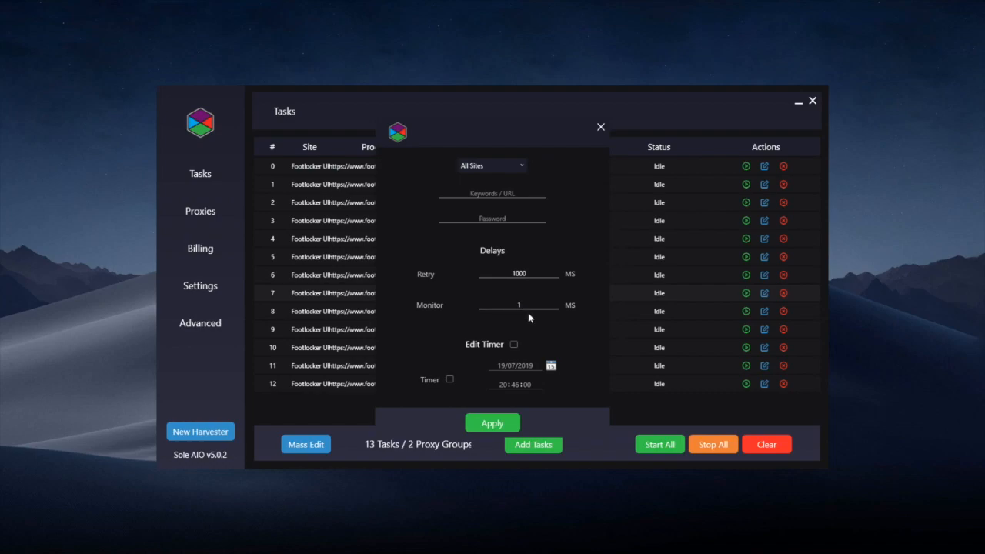
type("1000")
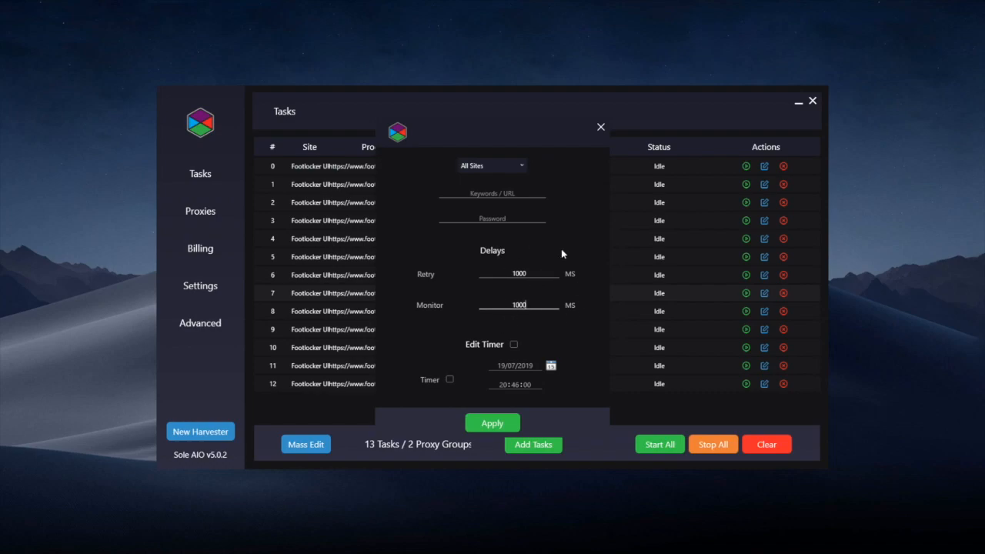
left_click(492, 194)
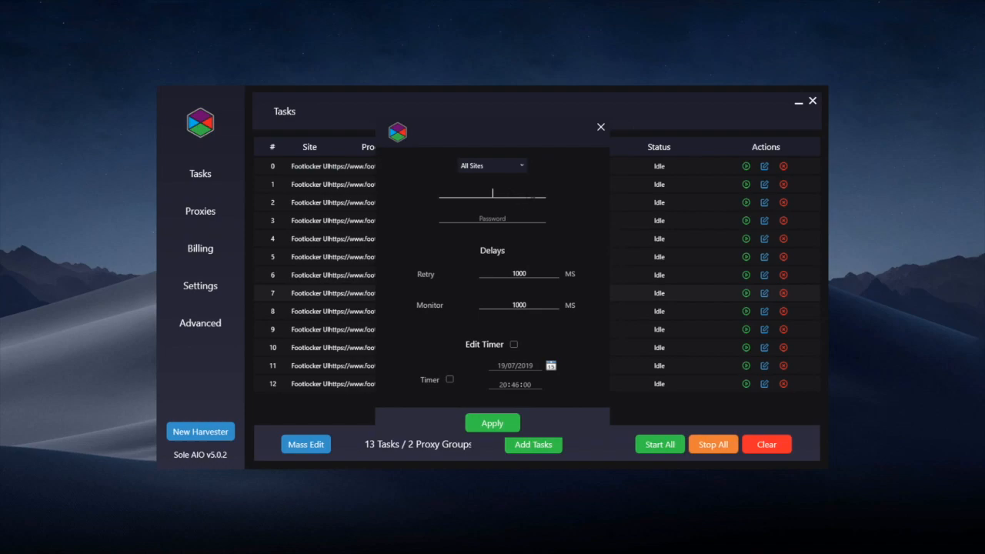